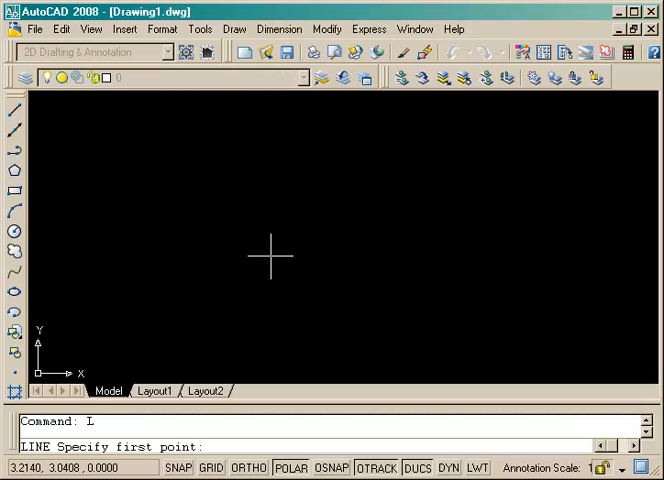
# Draw a closed 1-by-3 rectangle from 3,3 using relative points @1,0, @0,3, @-1,0.
pyautogui.write('3,3')
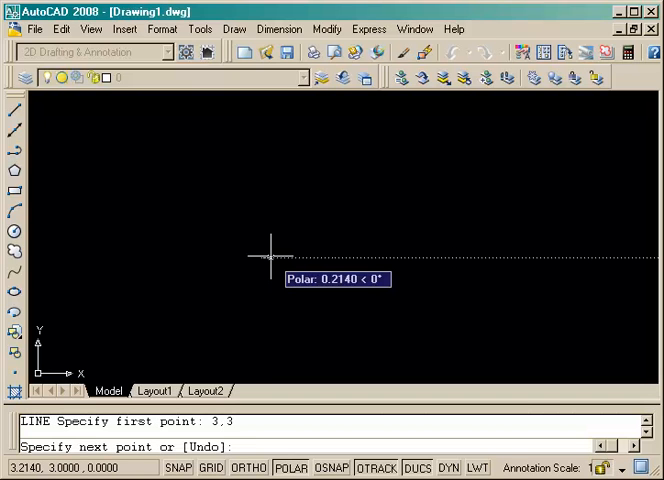
pyautogui.write('@1')
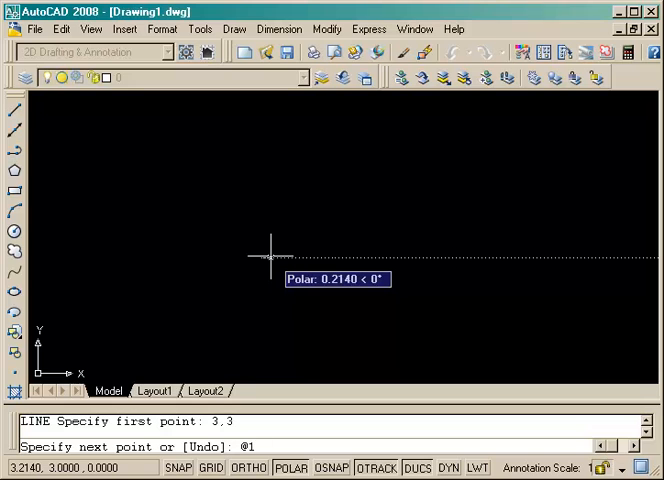
pyautogui.write('@1,0')
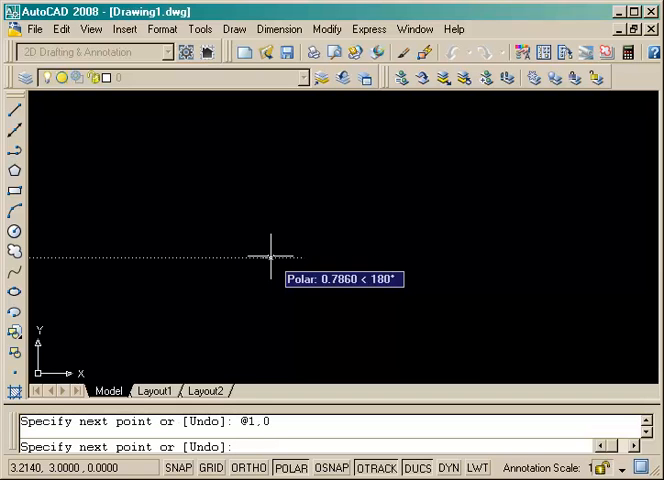
pyautogui.write('@')
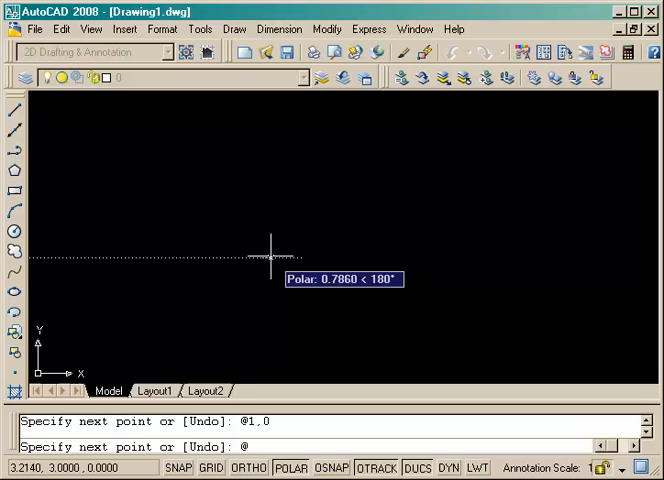
pyautogui.write('0,')
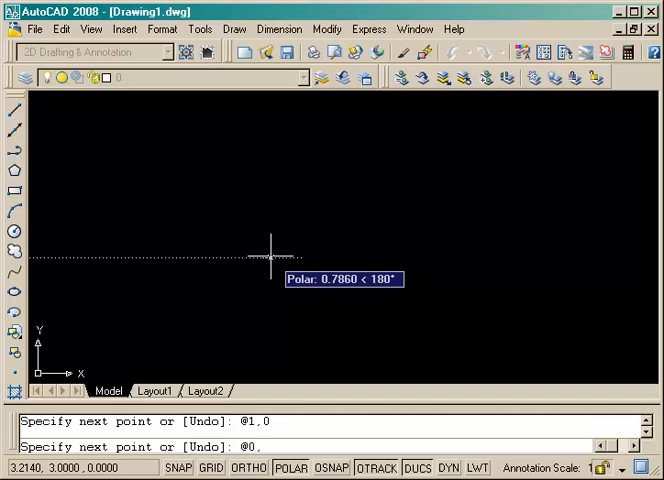
pyautogui.write('3')
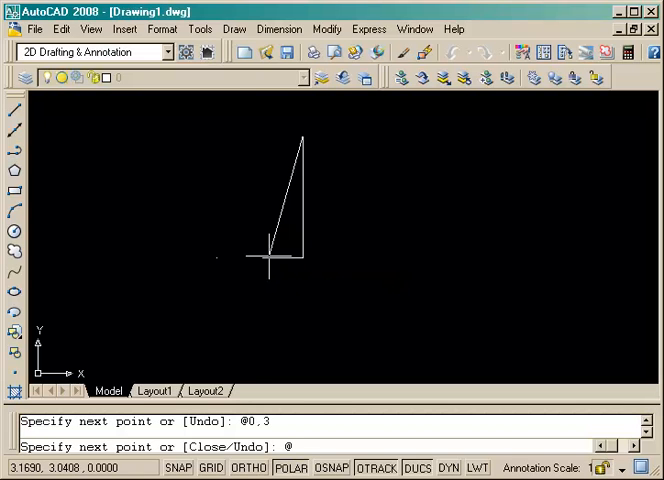
pyautogui.write('-1')
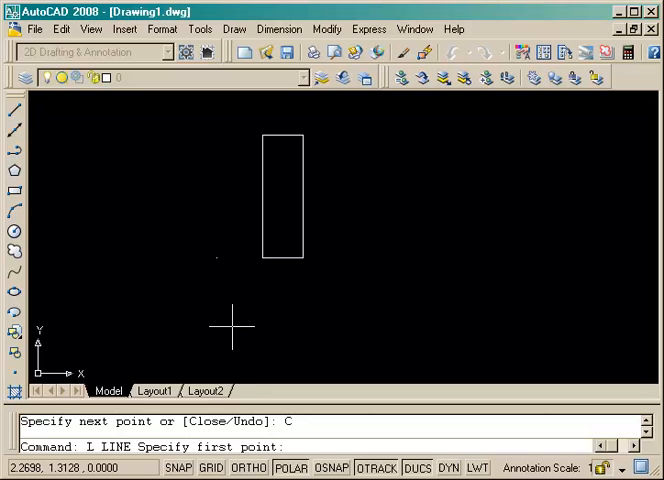
# Draw a closed 4-by-1 rectangle through 2,1, 6,1, 6,2 and 2,2.
pyautogui.write('2,1')
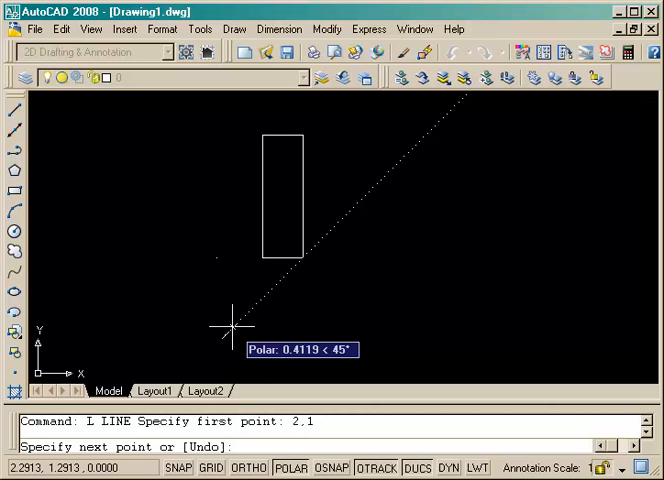
pyautogui.write('6')
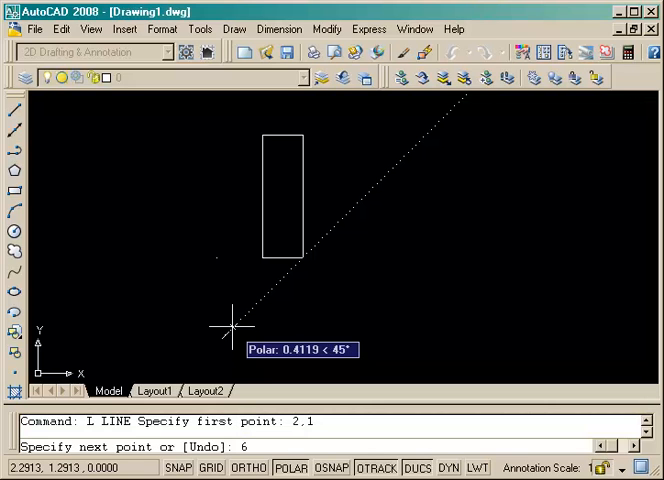
pyautogui.write('6,1')
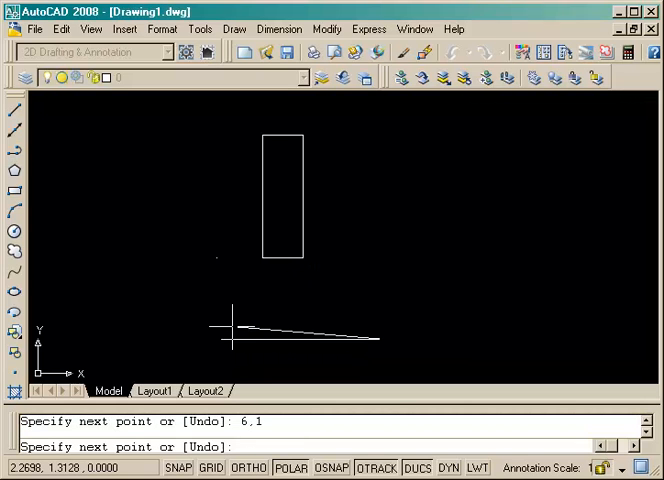
pyautogui.write('6,2')
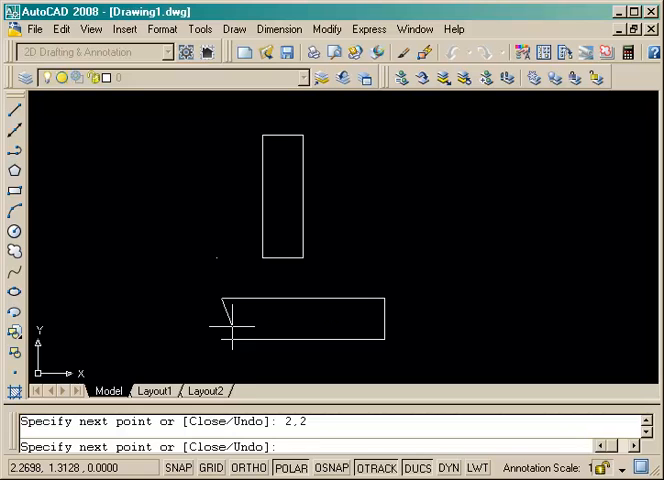
pyautogui.write('2')
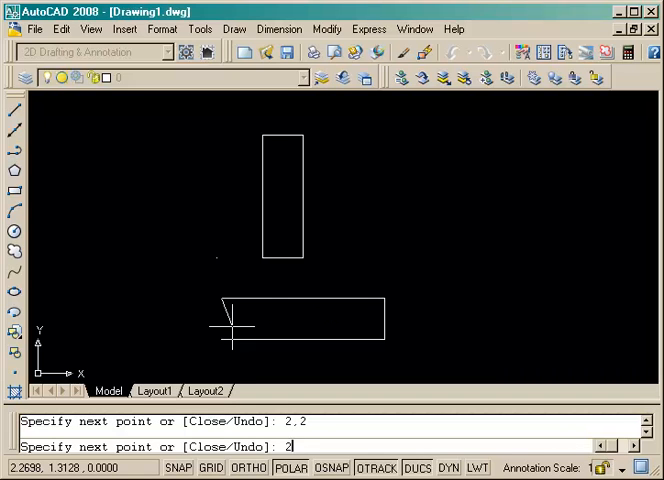
pyautogui.press('enter')
pyautogui.write('L')
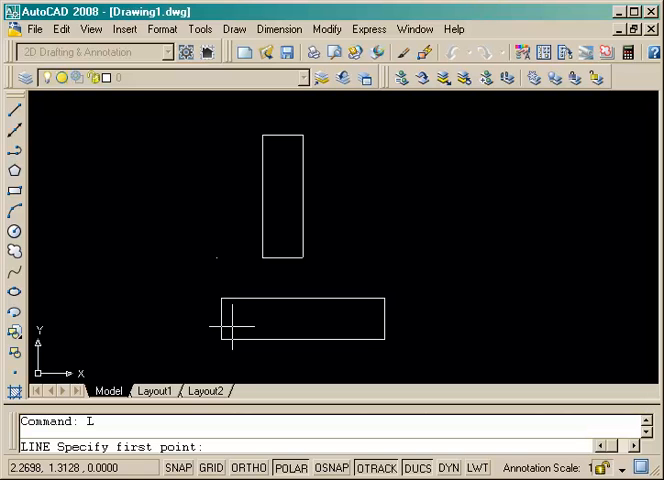
# Draw a slanted line running down-right from 6.25,4, then start a circle.
pyautogui.write('6.2')
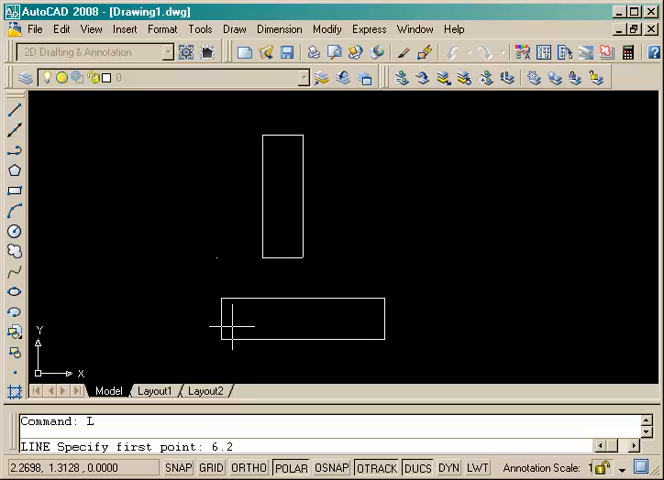
pyautogui.write('5,4')
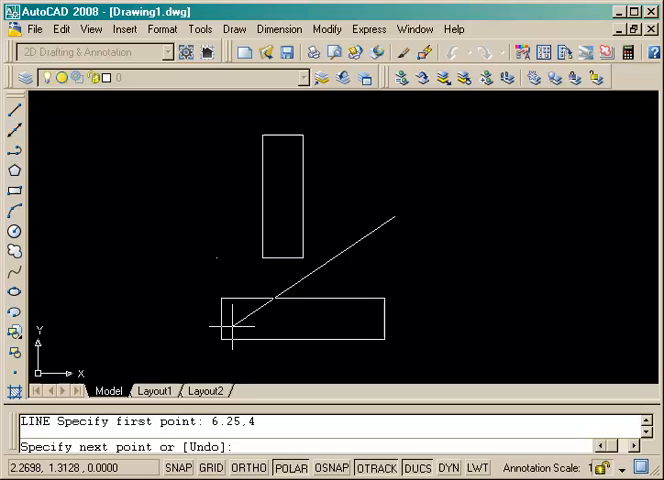
pyautogui.write('8')
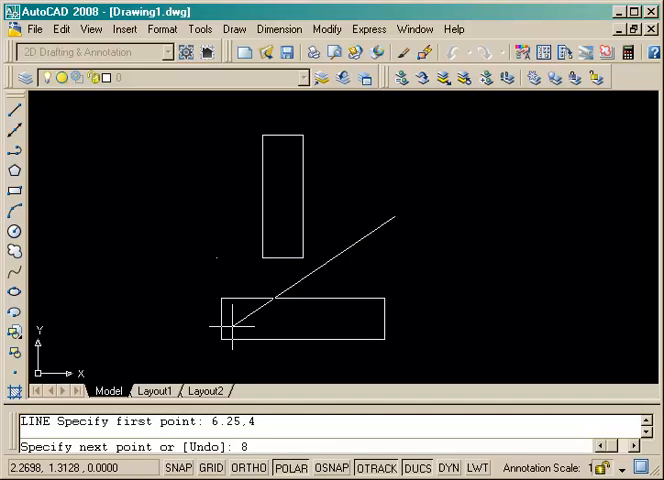
pyautogui.write('.93')
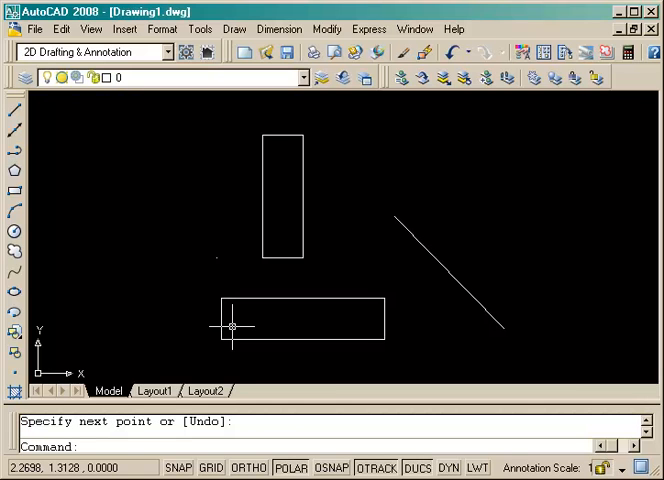
pyautogui.write('C')
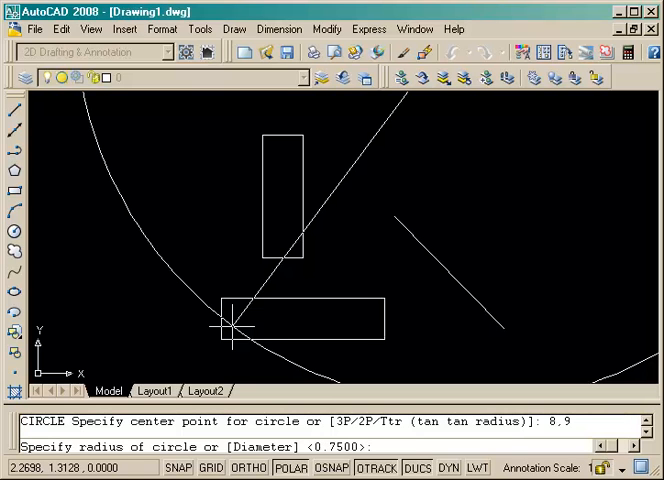
# Cancel the misplaced circle and redraw it centred at 8,6 using the diameter option.
pyautogui.press('Escape')
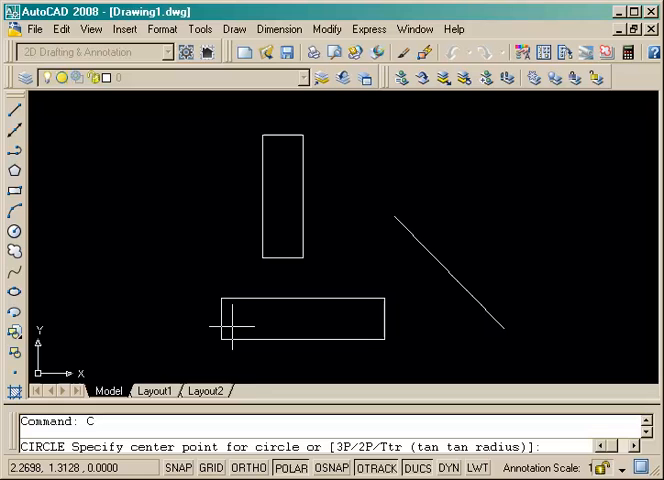
pyautogui.write('8')
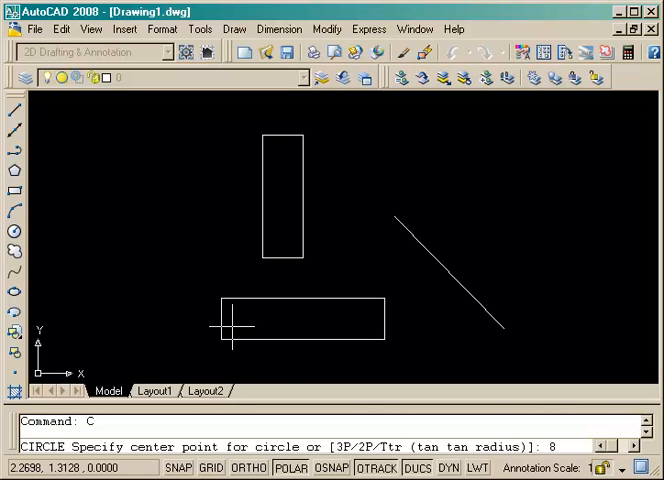
pyautogui.write('8,6')
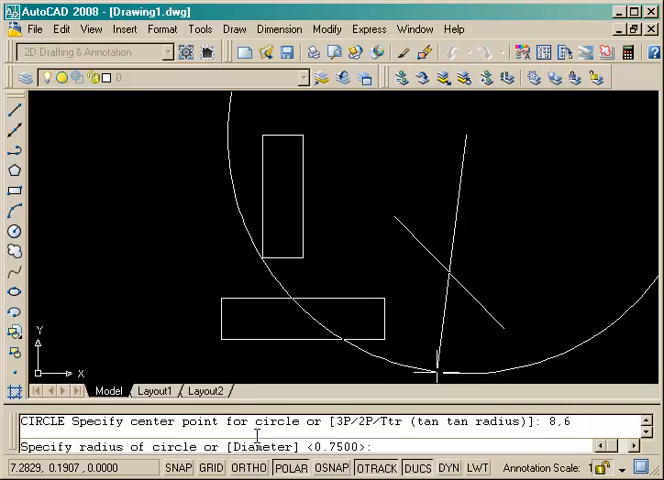
pyautogui.write('D')
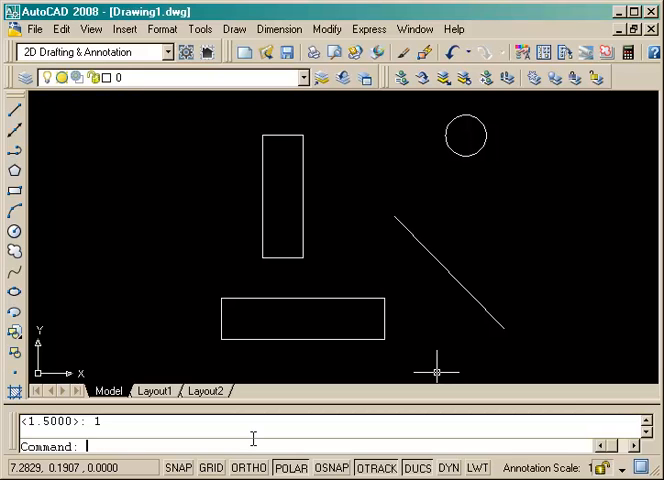
# Draw border lines from 0,0 to 10,0 and up to 10,7.
pyautogui.write('I')
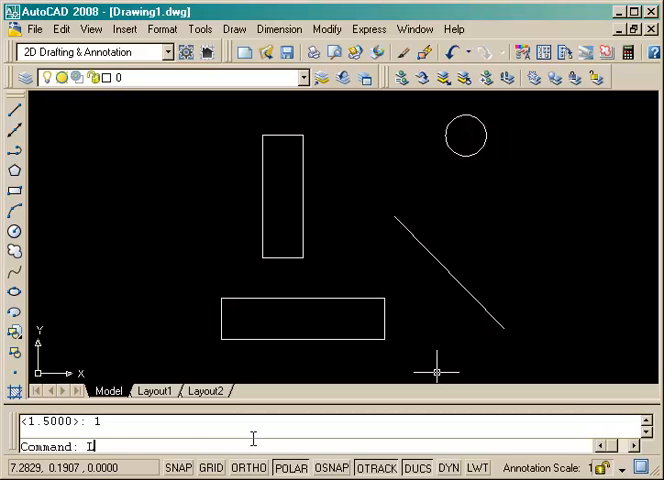
pyautogui.write('L')
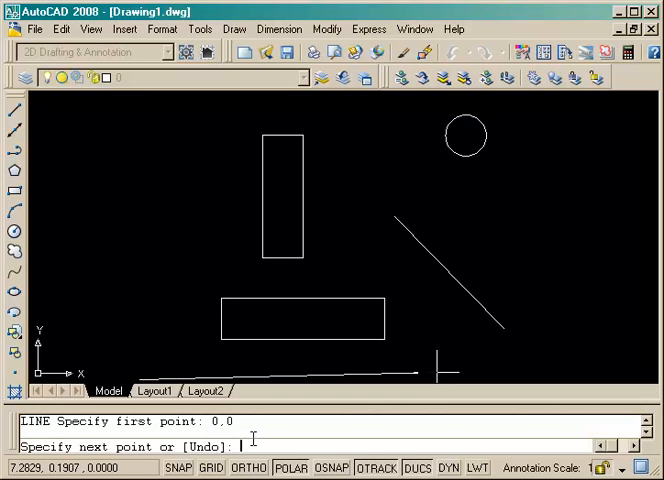
pyautogui.write('10,0')
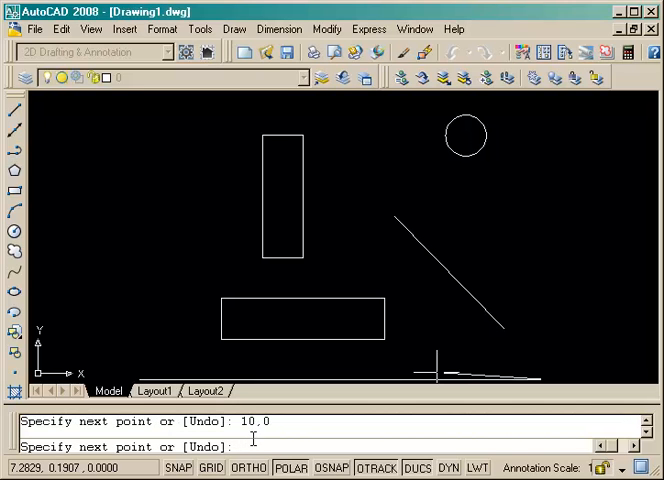
pyautogui.write('10,7')
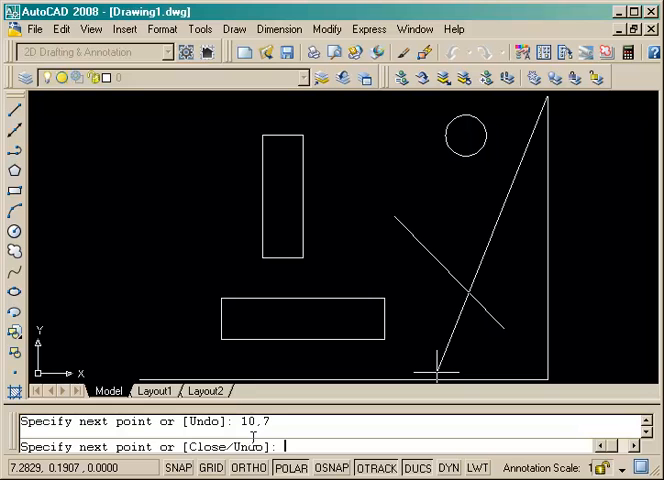